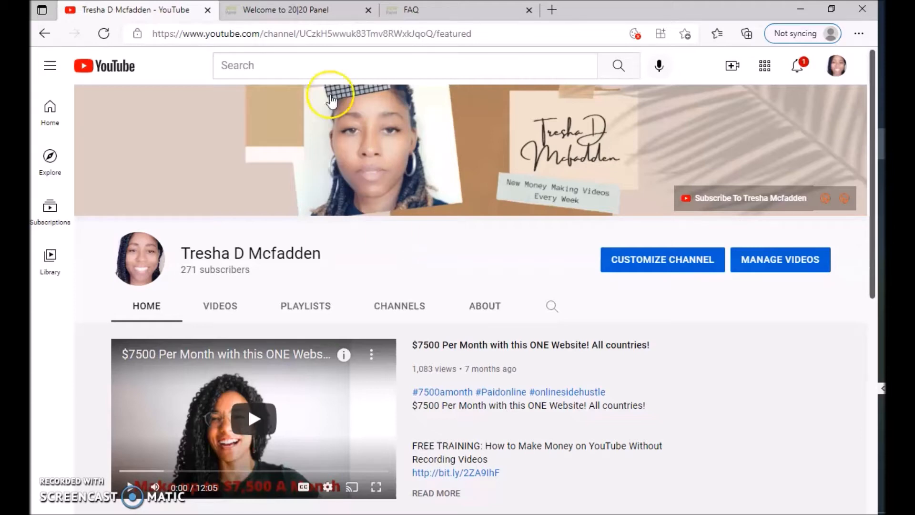
Switch from the YouTube channel to the 'Welcome to 20|20 Panel' browser tab
{"action": "left_click", "coordinate": [298, 10]}
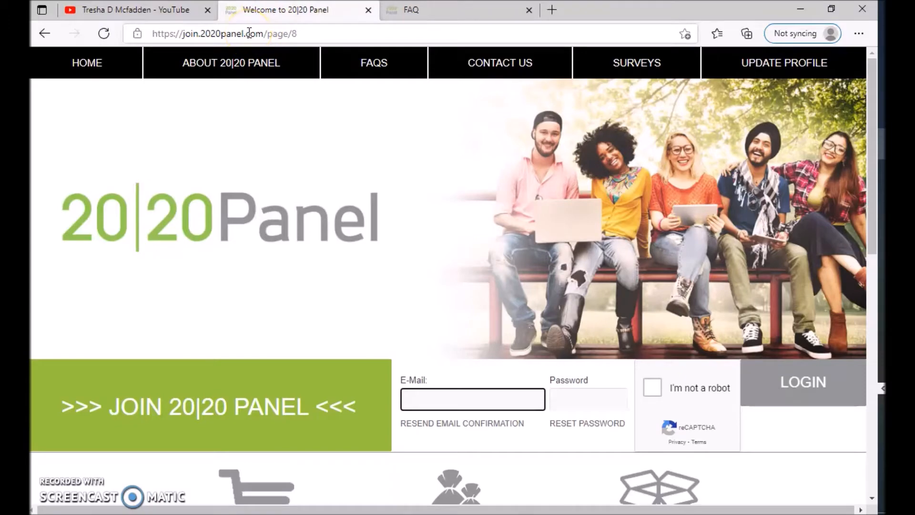
{"action": "mouse_move", "coordinate": [873, 82]}
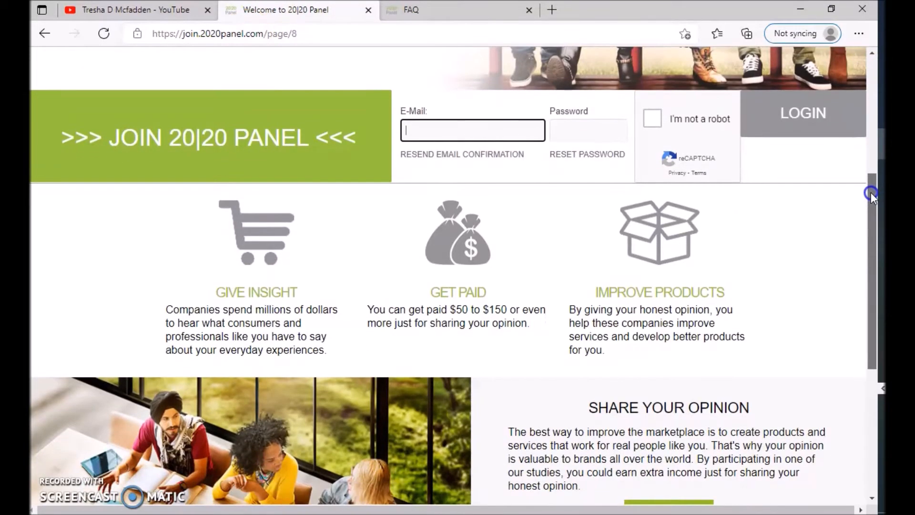
Scroll the home page through Give Insight, Get Paid and Share Your Opinion down to the footer
{"action": "scroll", "scroll_direction": "down", "scroll_amount": 3}
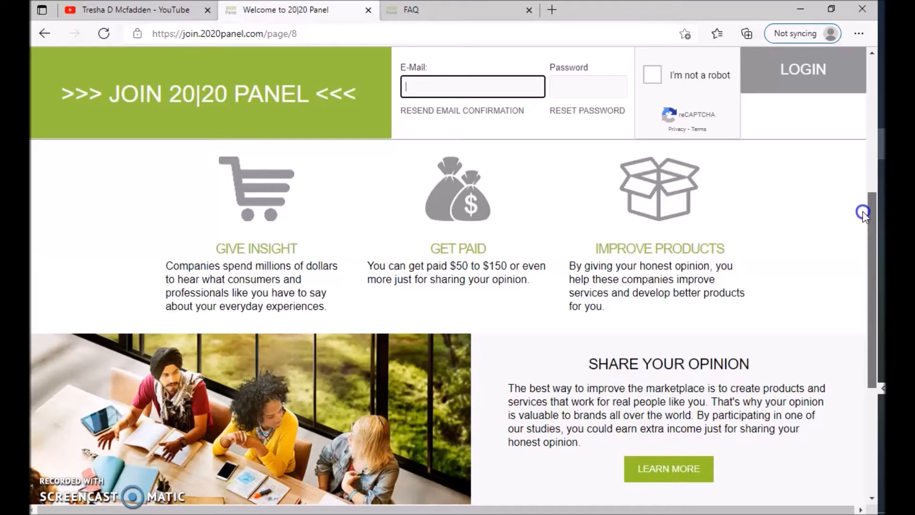
{"action": "scroll", "scroll_direction": "down", "scroll_amount": 3}
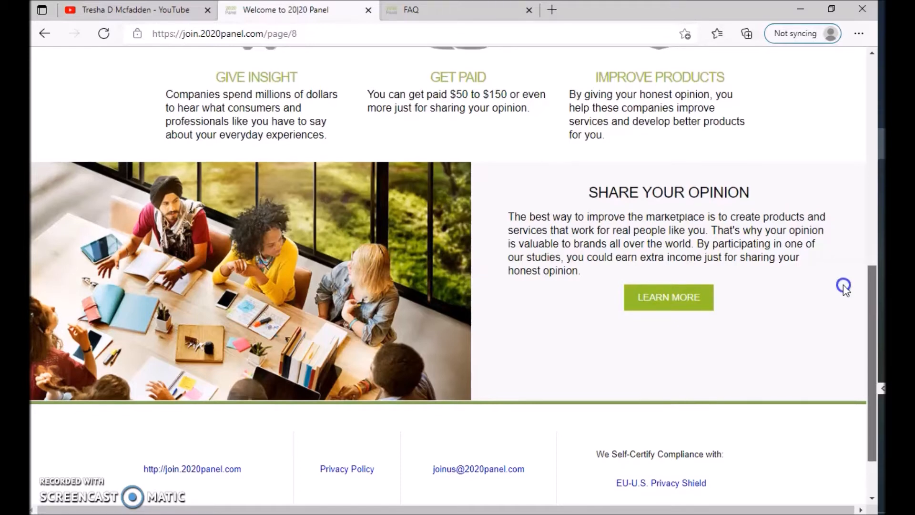
{"action": "scroll", "scroll_direction": "down", "scroll_amount": 3}
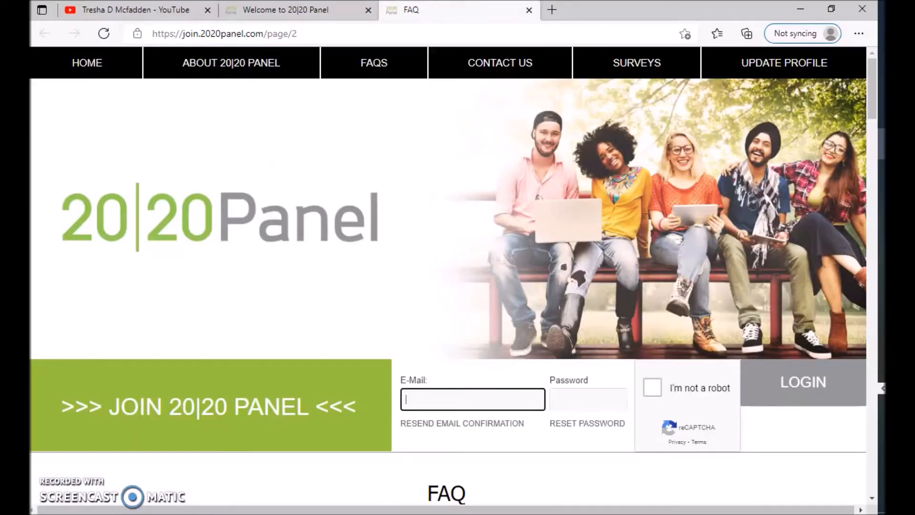
Scroll the FAQ through the company history and the $50–$350 paid market research answers
{"action": "scroll", "scroll_direction": "down", "scroll_amount": 3}
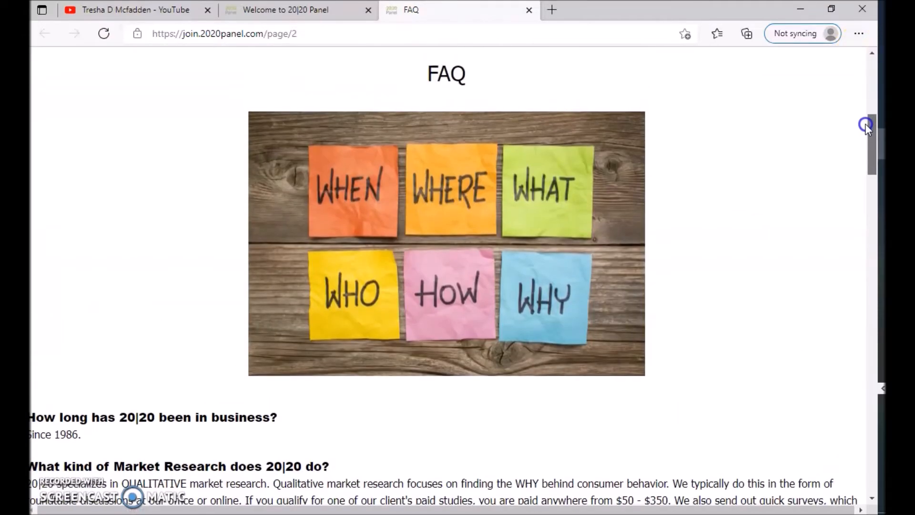
{"action": "scroll", "scroll_direction": "down", "scroll_amount": 3}
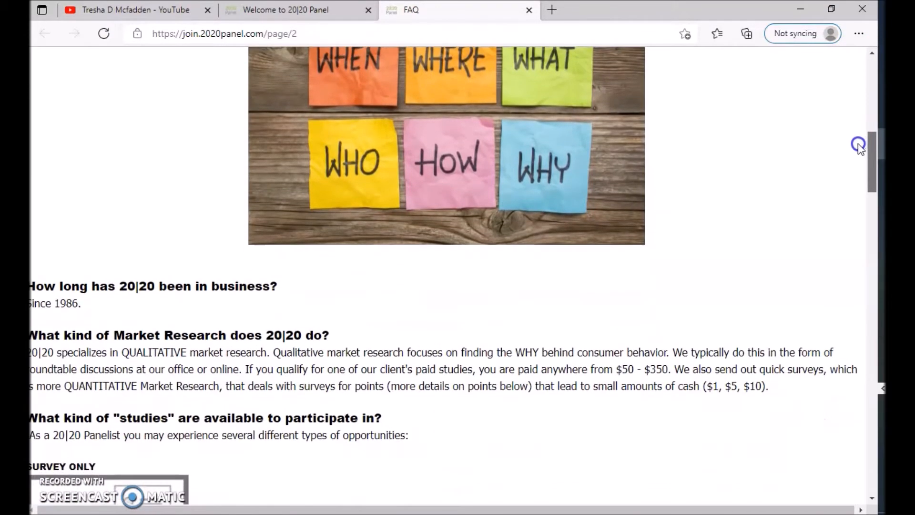
{"action": "scroll", "scroll_direction": "down", "scroll_amount": 3}
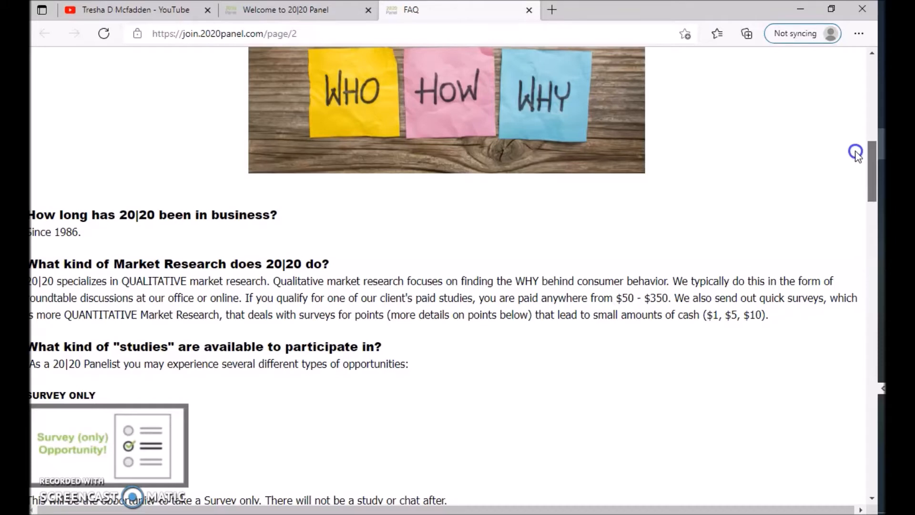
{"action": "scroll", "scroll_direction": "down", "scroll_amount": 3}
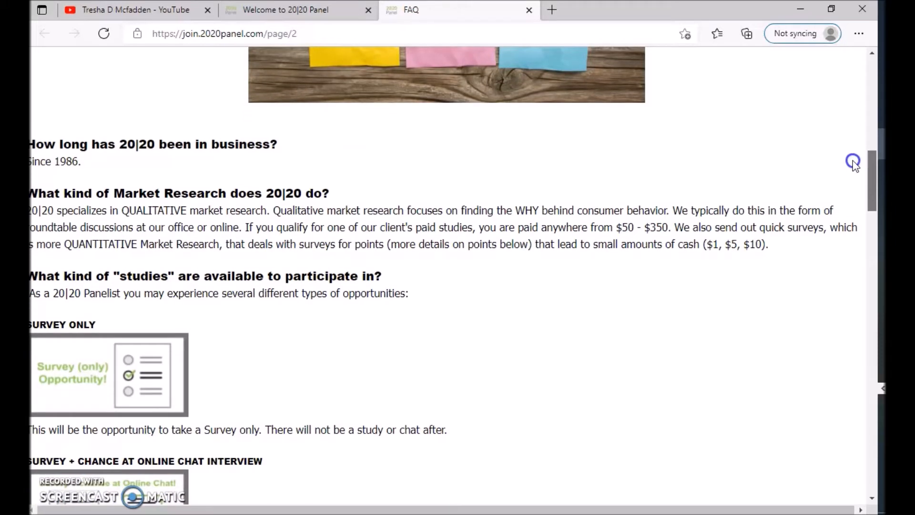
{"action": "scroll", "scroll_direction": "down", "scroll_amount": 3}
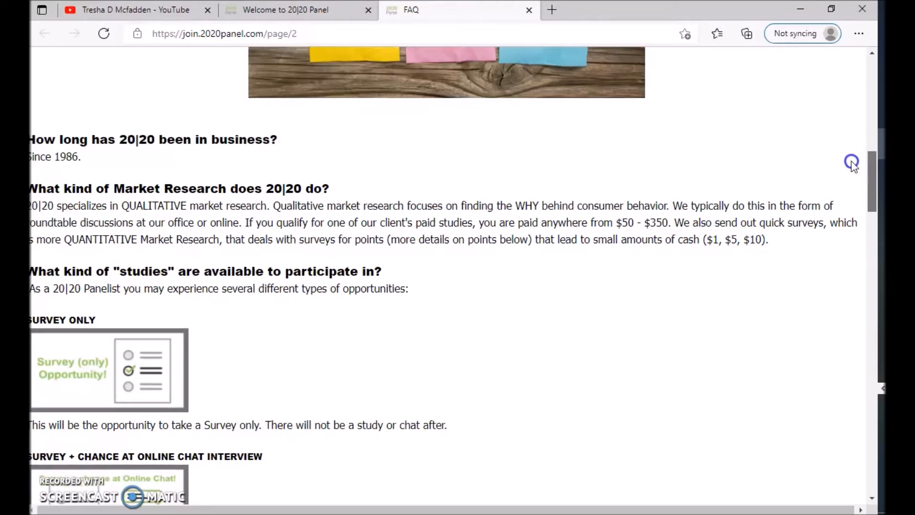
Scroll on to the study types: survey-only and survey-plus-chat interview descriptions
{"action": "scroll", "scroll_direction": "down", "scroll_amount": 3}
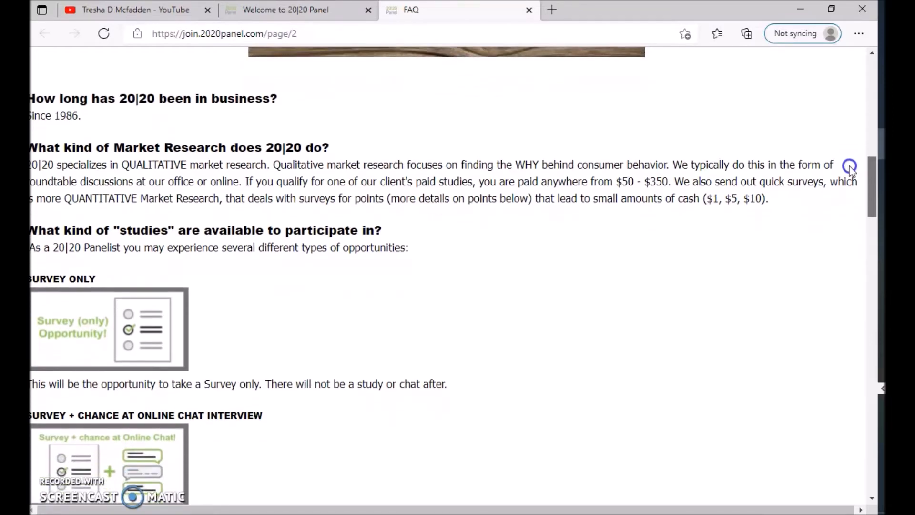
{"action": "scroll", "scroll_direction": "down", "scroll_amount": 3}
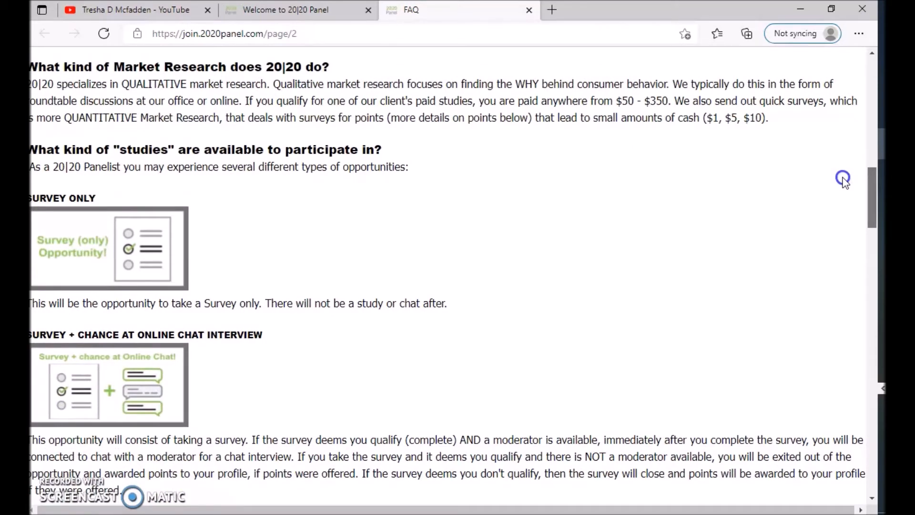
{"action": "scroll", "scroll_direction": "down", "scroll_amount": 3}
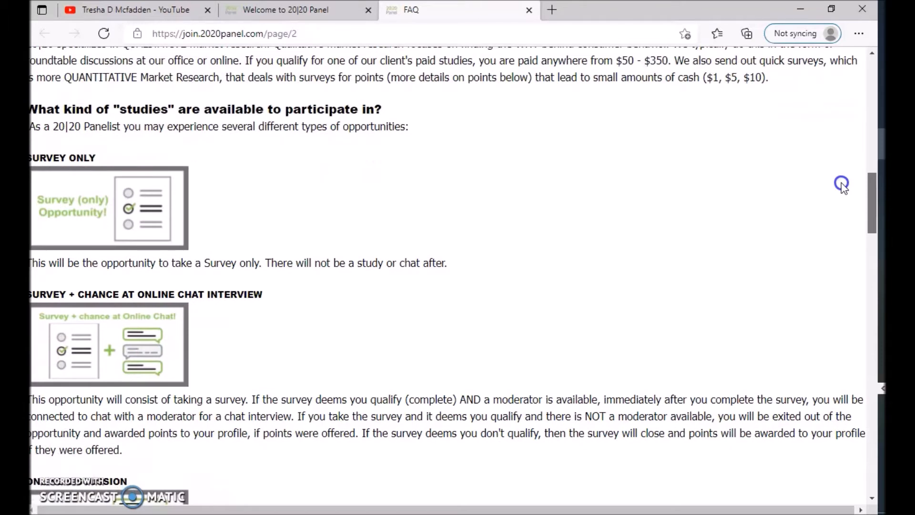
{"action": "scroll", "scroll_direction": "down", "scroll_amount": 3}
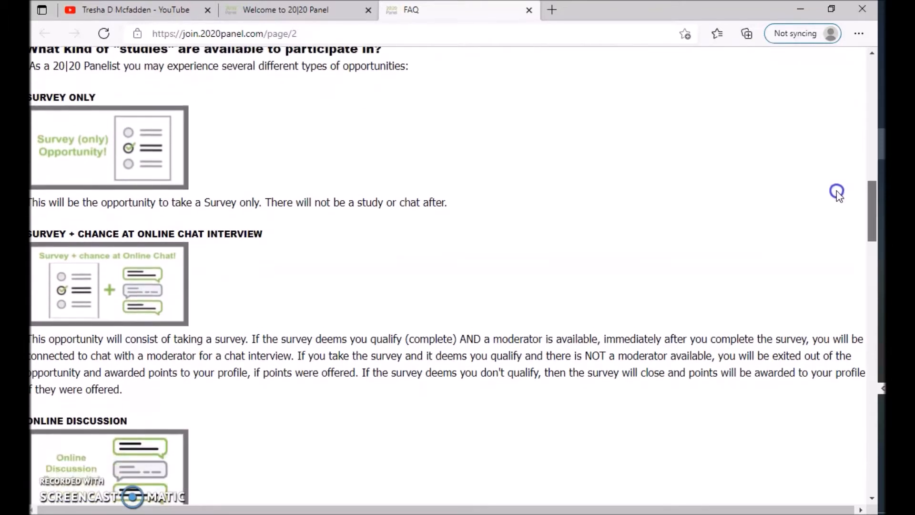
{"action": "scroll", "scroll_direction": "down", "scroll_amount": 3}
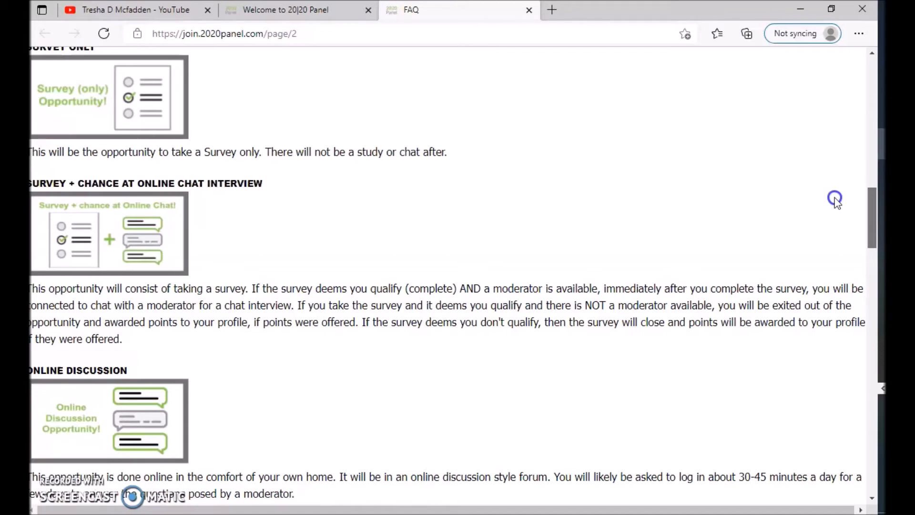
Scroll the FAQ through the webcam and in-person study type answers
{"action": "scroll", "scroll_direction": "down", "scroll_amount": 3}
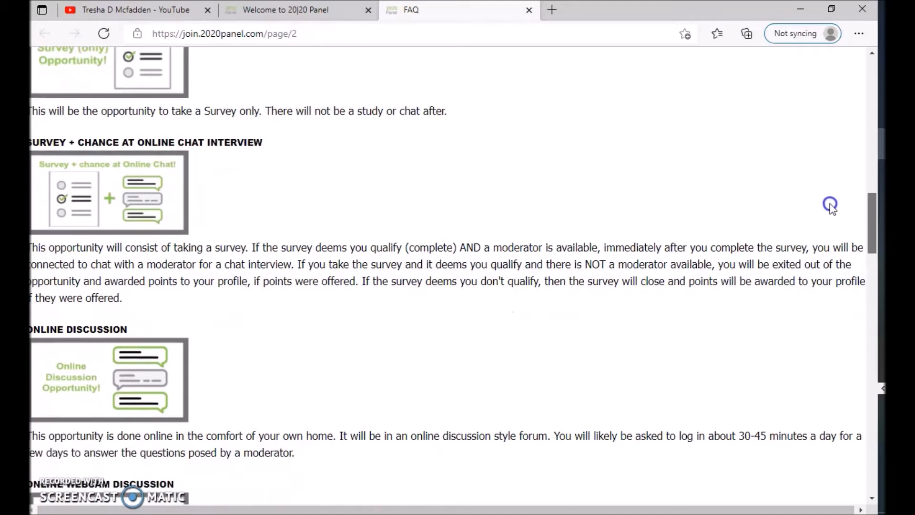
{"action": "scroll", "scroll_direction": "down", "scroll_amount": 3}
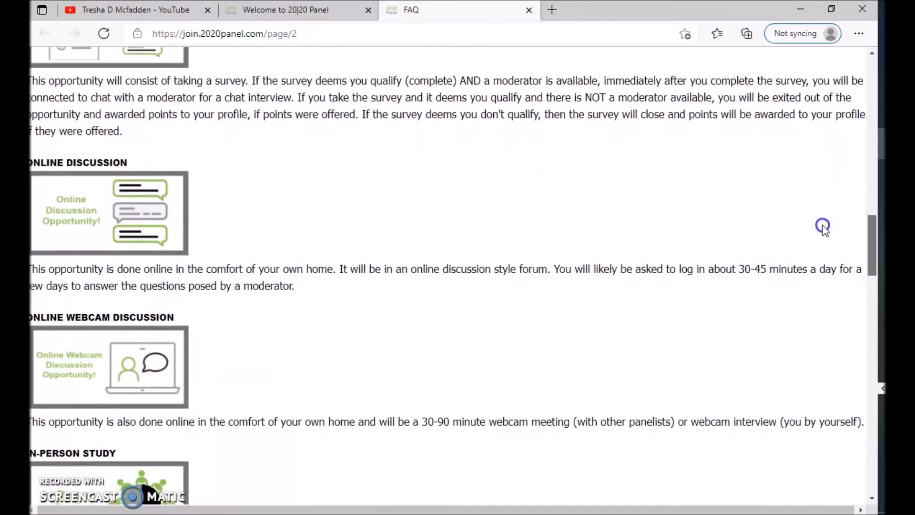
{"action": "scroll", "scroll_direction": "down", "scroll_amount": 3}
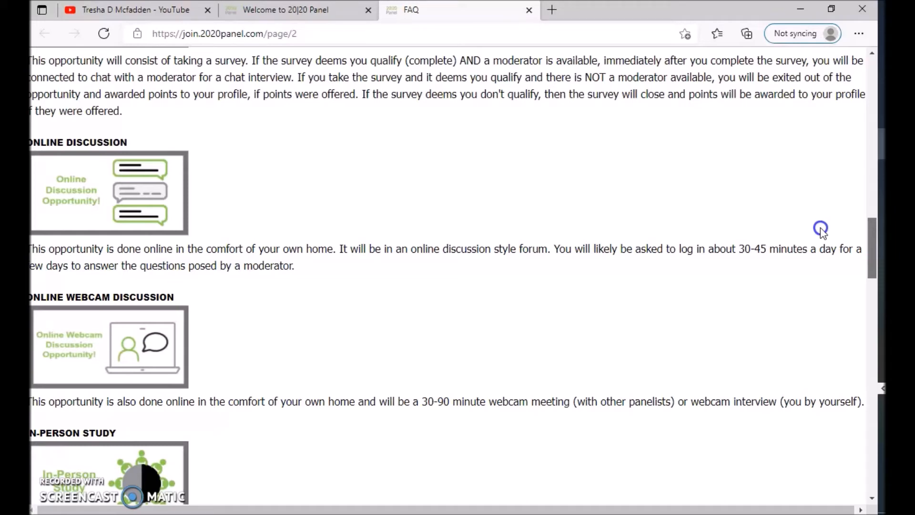
{"action": "scroll", "scroll_direction": "down", "scroll_amount": 3}
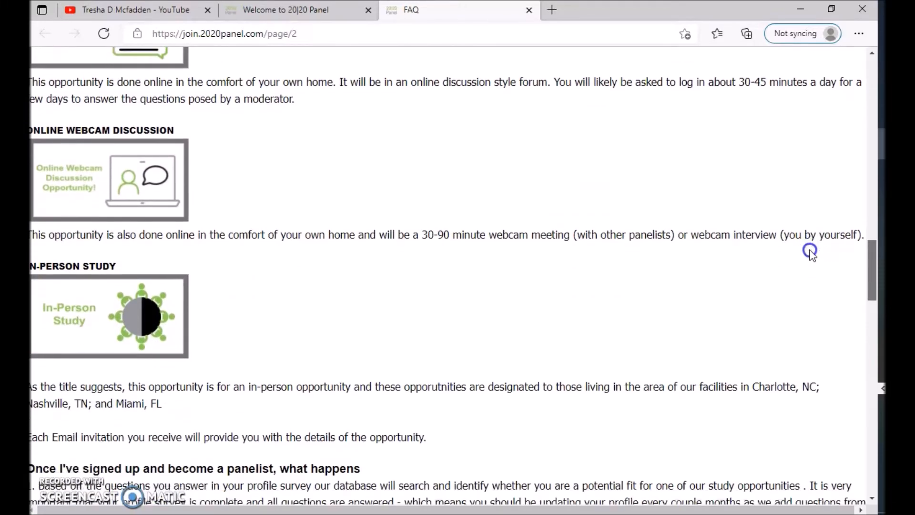
{"action": "scroll", "scroll_direction": "down", "scroll_amount": 3}
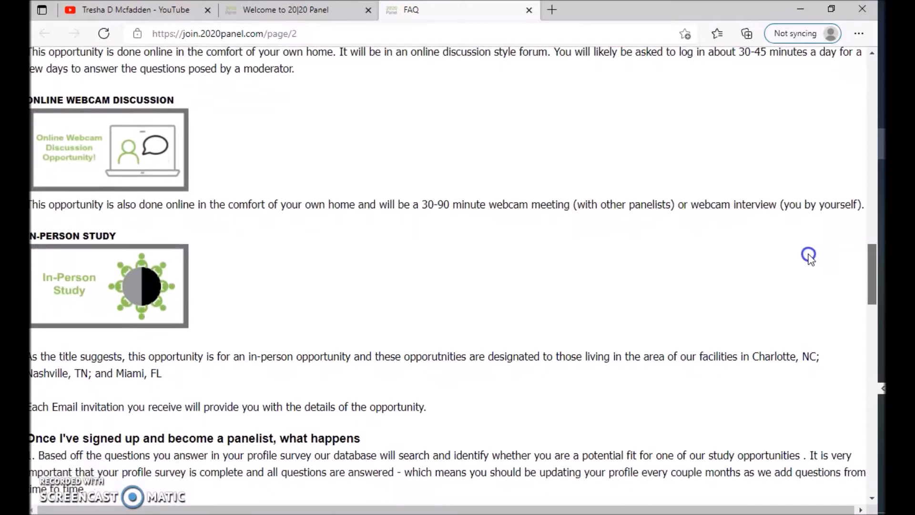
Scroll to the four steps that follow signing up and becoming a panelist
{"action": "scroll", "scroll_direction": "down", "scroll_amount": 3}
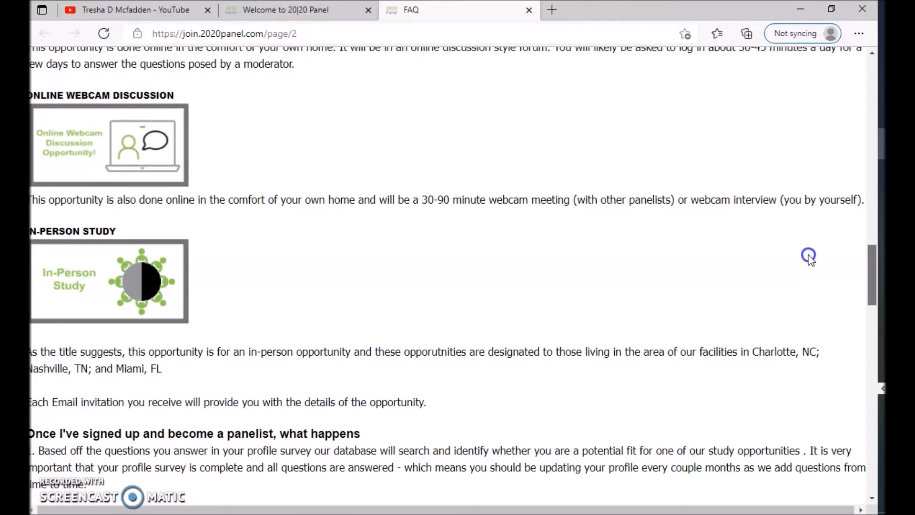
{"action": "scroll", "scroll_direction": "down", "scroll_amount": 3}
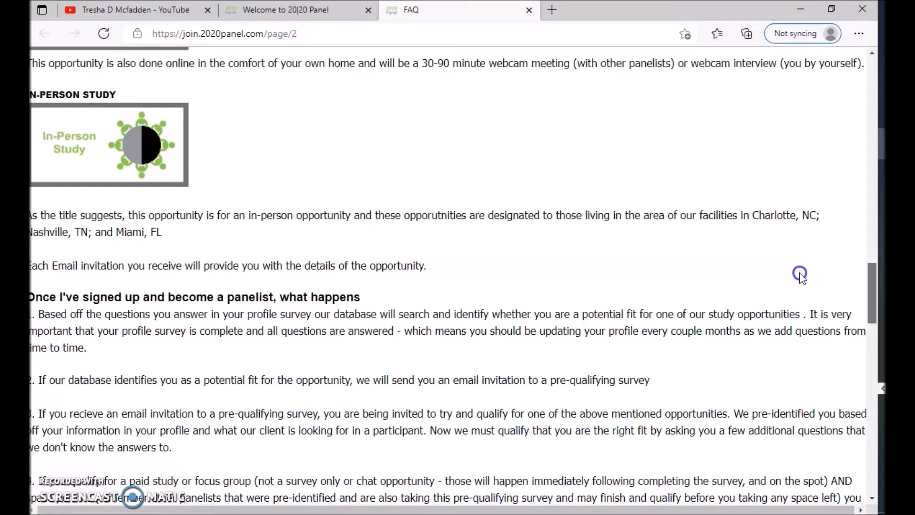
{"action": "scroll", "scroll_direction": "down", "scroll_amount": 3}
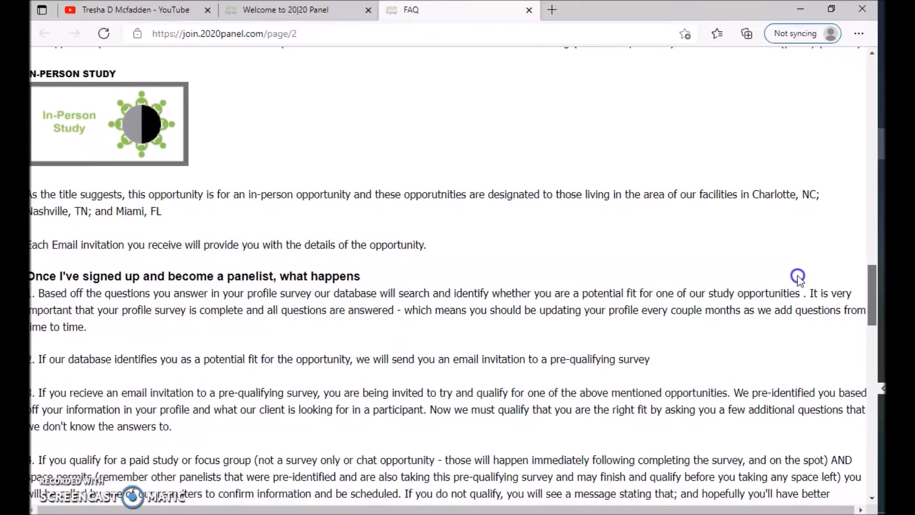
{"action": "scroll", "scroll_direction": "down", "scroll_amount": 3}
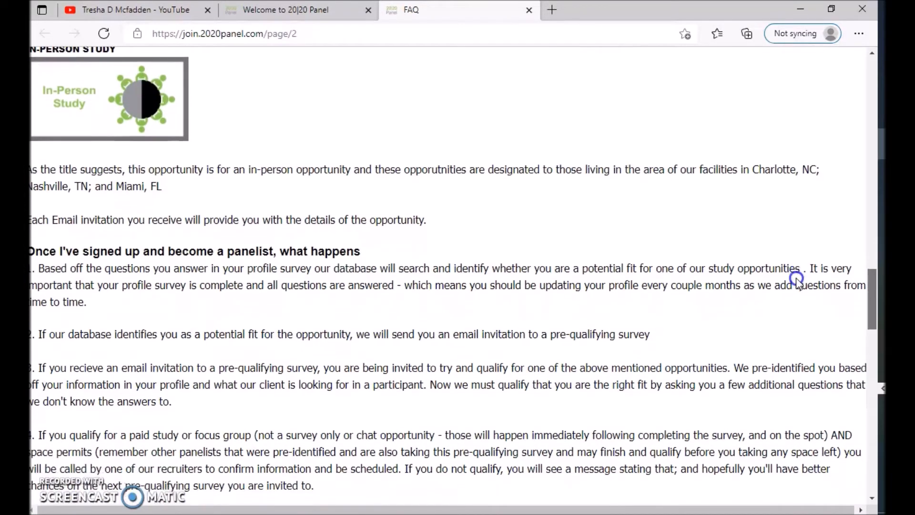
{"action": "scroll", "scroll_direction": "down", "scroll_amount": 3}
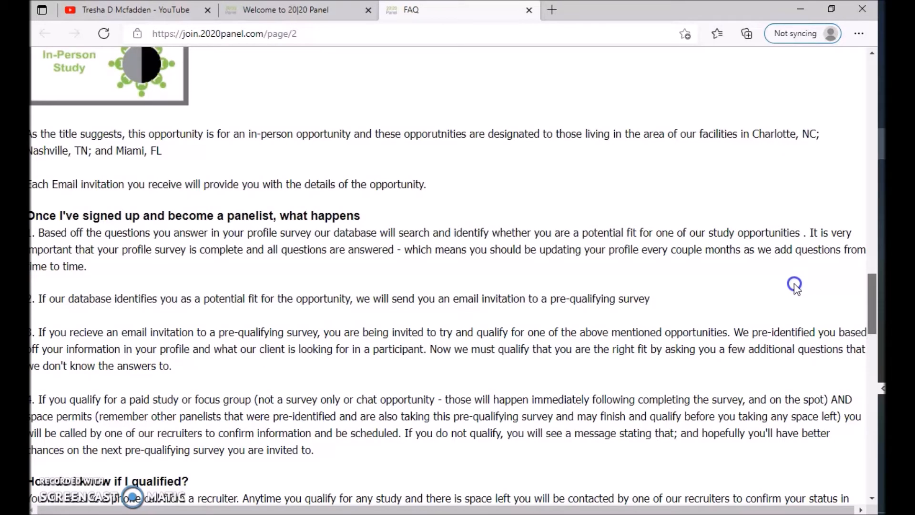
Scroll the FAQ to the answers on qualifying, gift-card payment and the points program
{"action": "scroll", "scroll_direction": "down", "scroll_amount": 3}
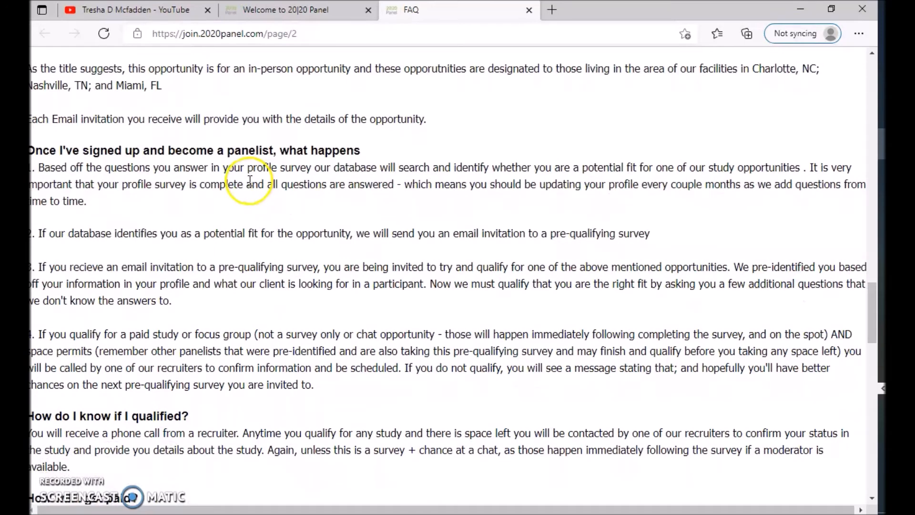
{"action": "mouse_move", "coordinate": [137, 168]}
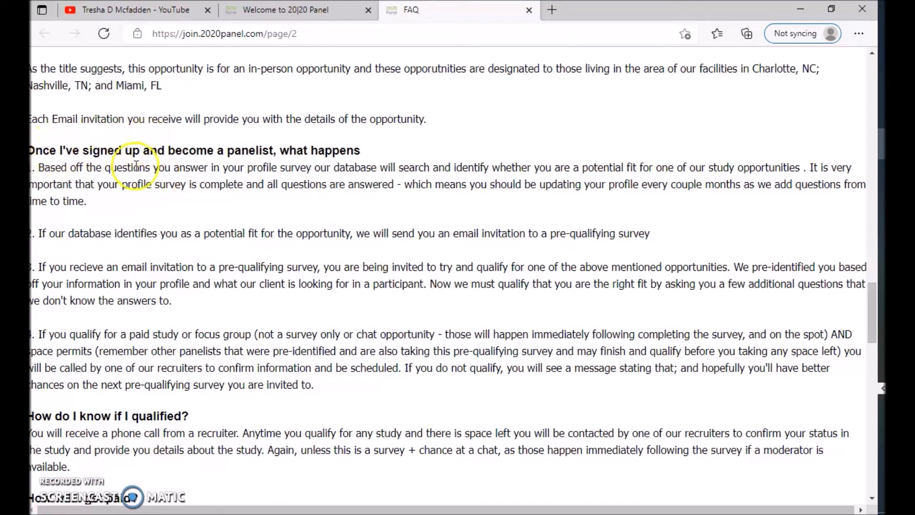
{"action": "mouse_move", "coordinate": [66, 173]}
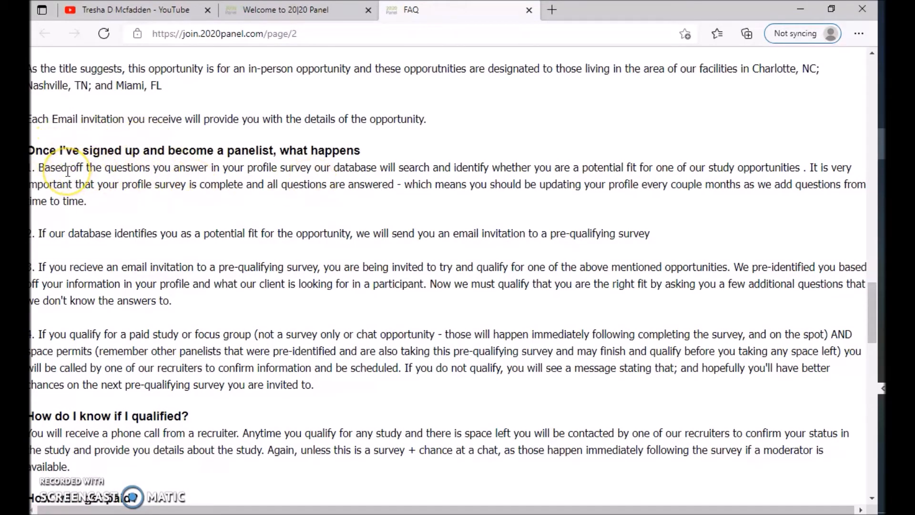
{"action": "mouse_move", "coordinate": [464, 275]}
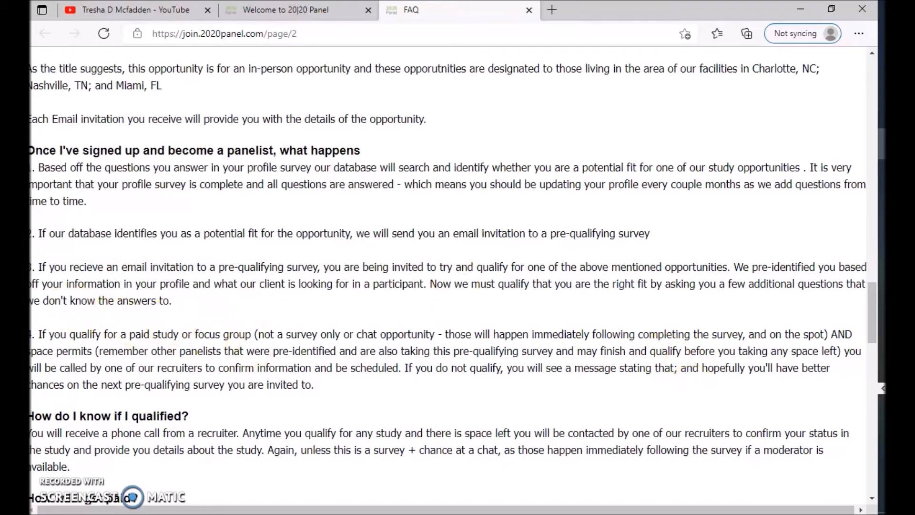
{"action": "scroll", "scroll_direction": "down", "scroll_amount": 3}
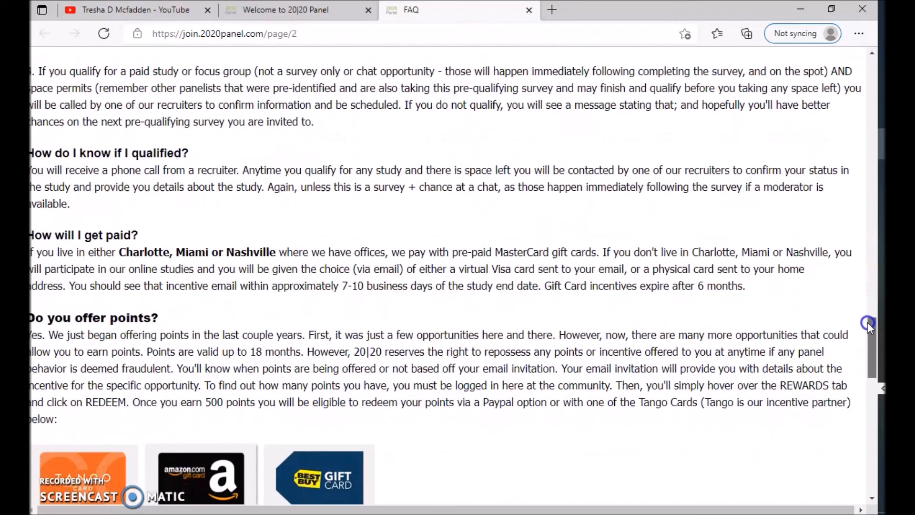
{"action": "scroll", "scroll_direction": "down", "scroll_amount": 3}
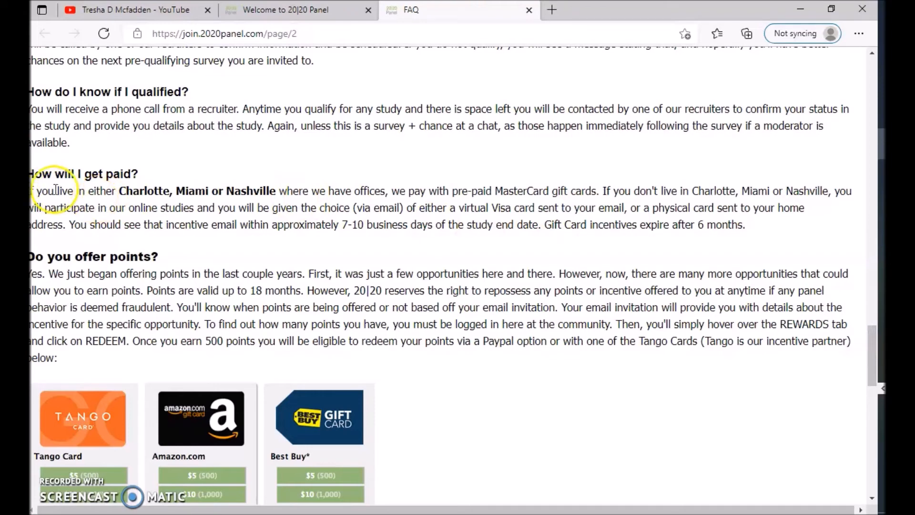
{"action": "mouse_move", "coordinate": [335, 248]}
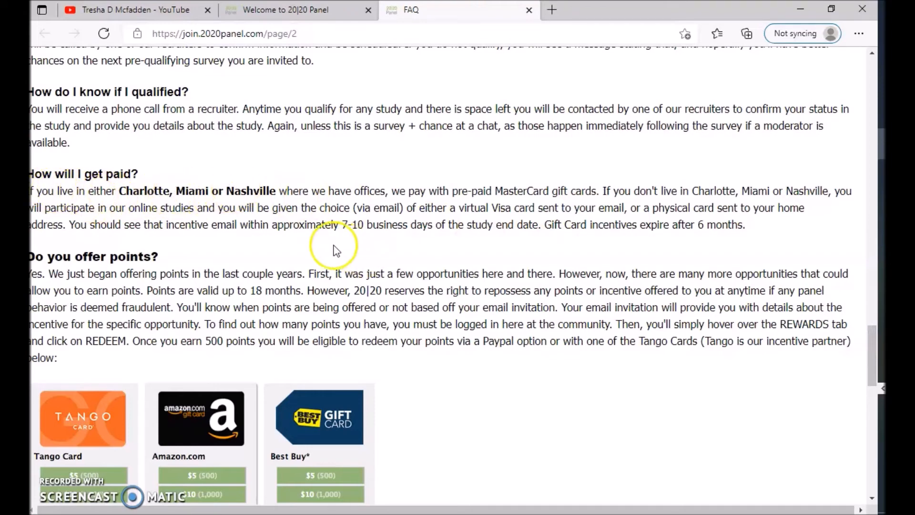
{"action": "mouse_move", "coordinate": [294, 187]}
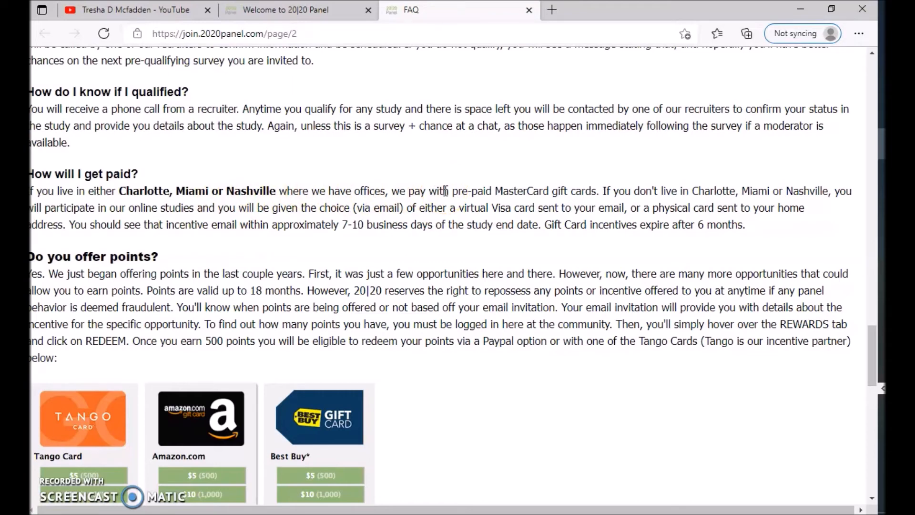
{"action": "mouse_move", "coordinate": [726, 207]}
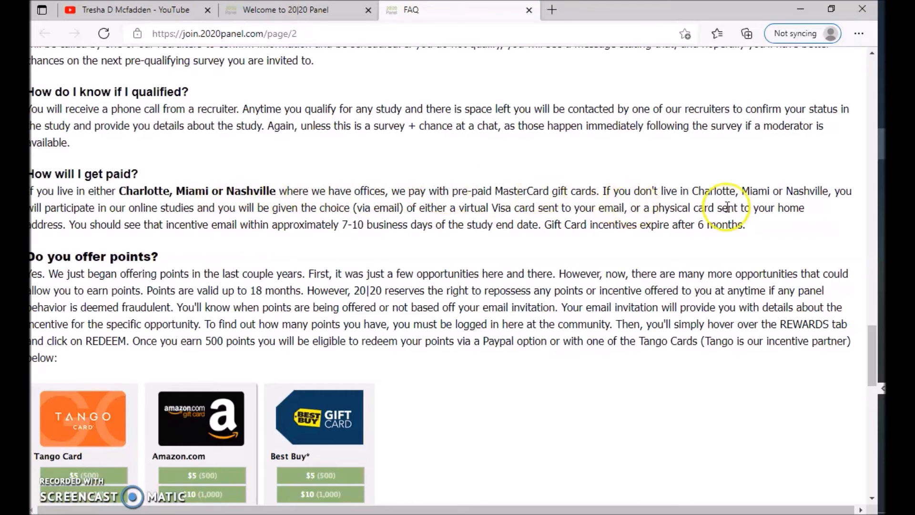
{"action": "mouse_move", "coordinate": [113, 187]}
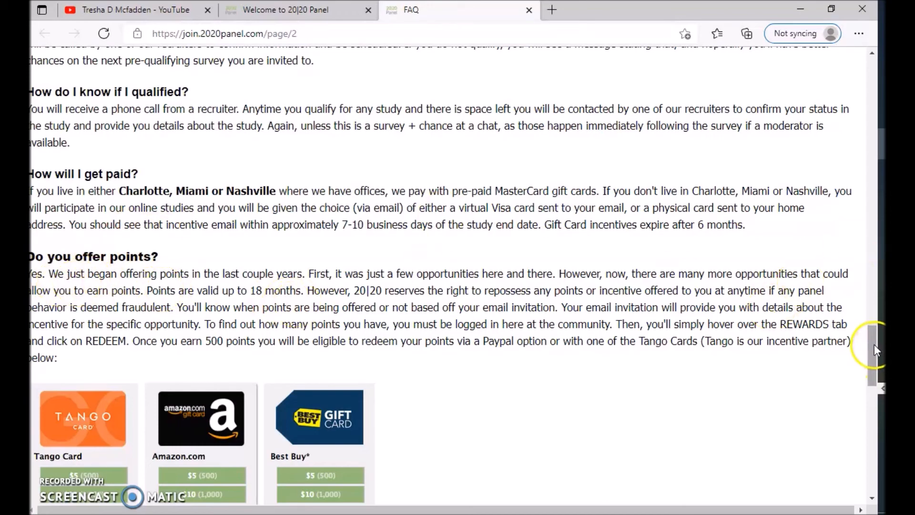
{"action": "scroll", "scroll_direction": "down", "scroll_amount": 3}
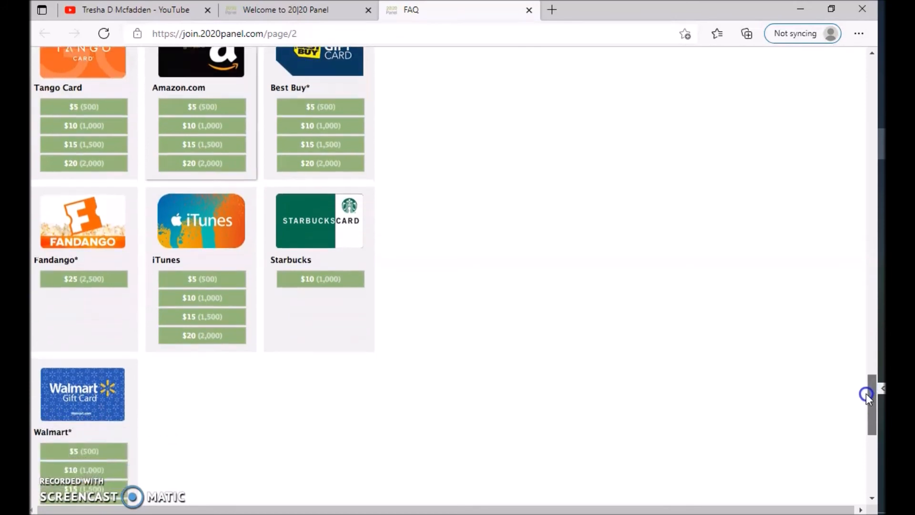
Scroll past the gift card list to the final FAQ answers on updating your profile and the one-profile rule
{"action": "scroll", "scroll_direction": "down", "scroll_amount": 3}
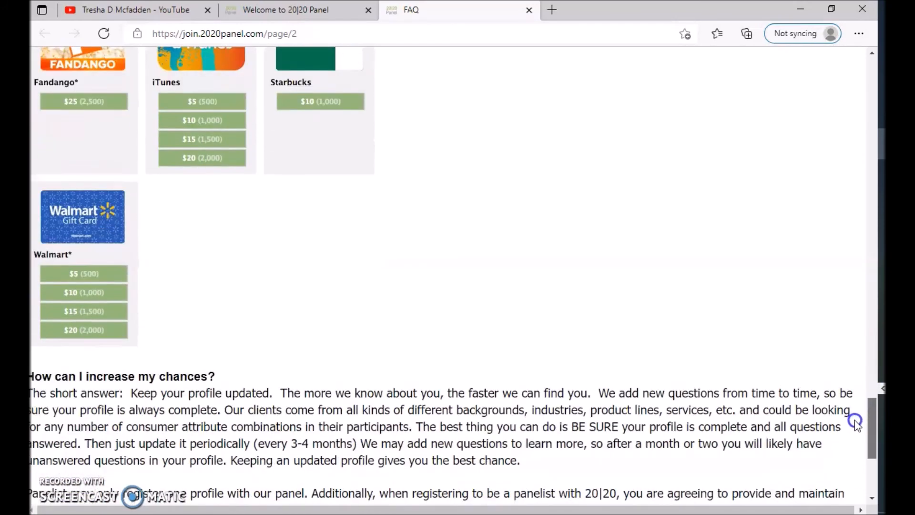
{"action": "scroll", "scroll_direction": "down", "scroll_amount": 3}
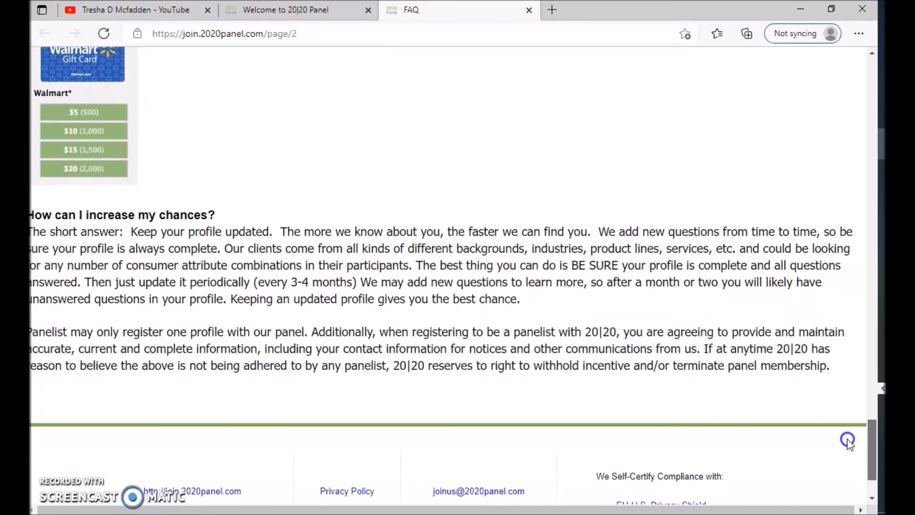
{"action": "scroll", "scroll_direction": "down", "scroll_amount": 3}
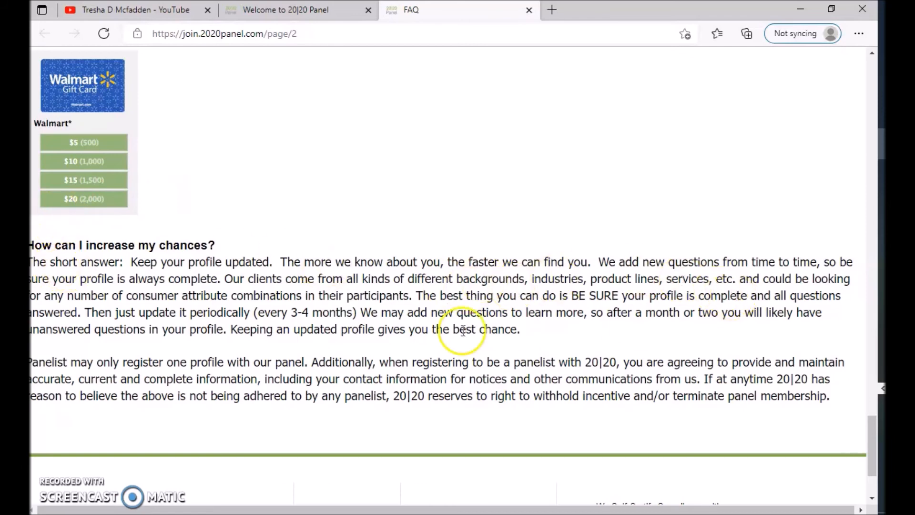
{"action": "mouse_move", "coordinate": [62, 398]}
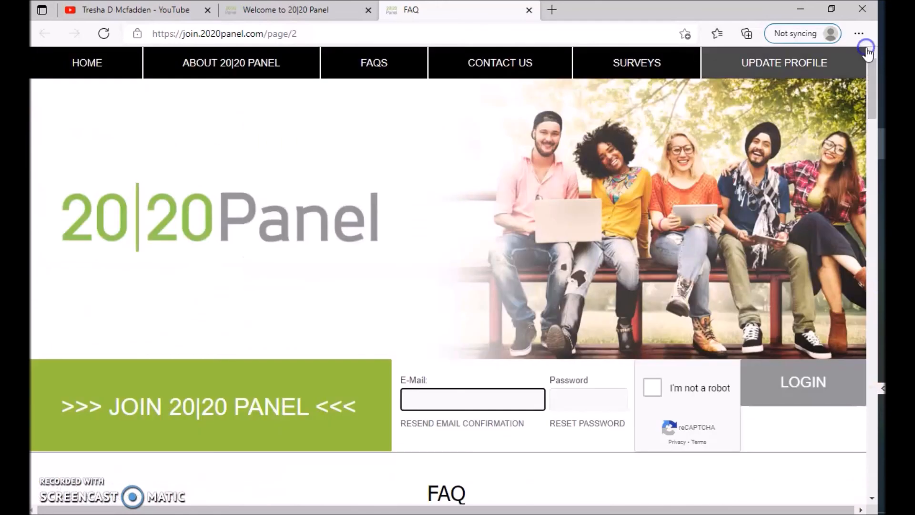
Return to the 20|20 Panel home tab, then switch to the Tresha D Mcfadden YouTube channel
{"action": "left_click", "coordinate": [286, 10]}
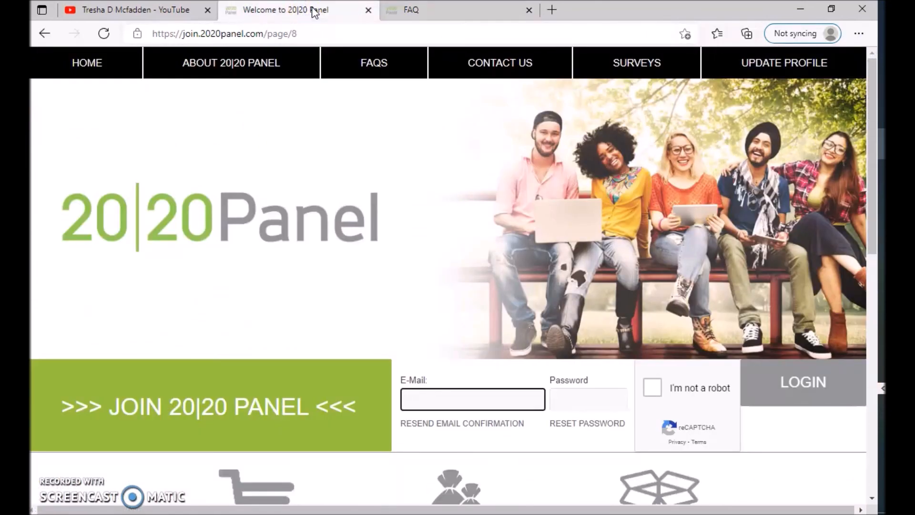
{"action": "left_click", "coordinate": [472, 399]}
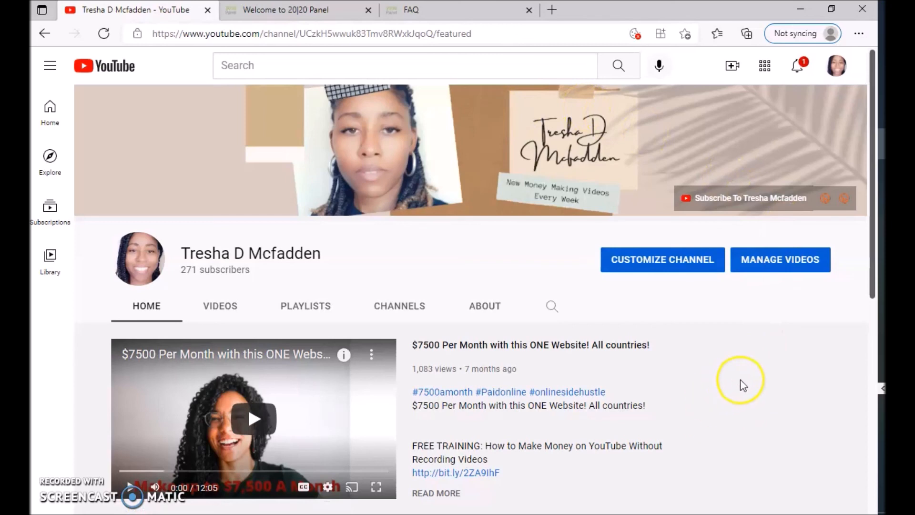
{"action": "mouse_move", "coordinate": [767, 384]}
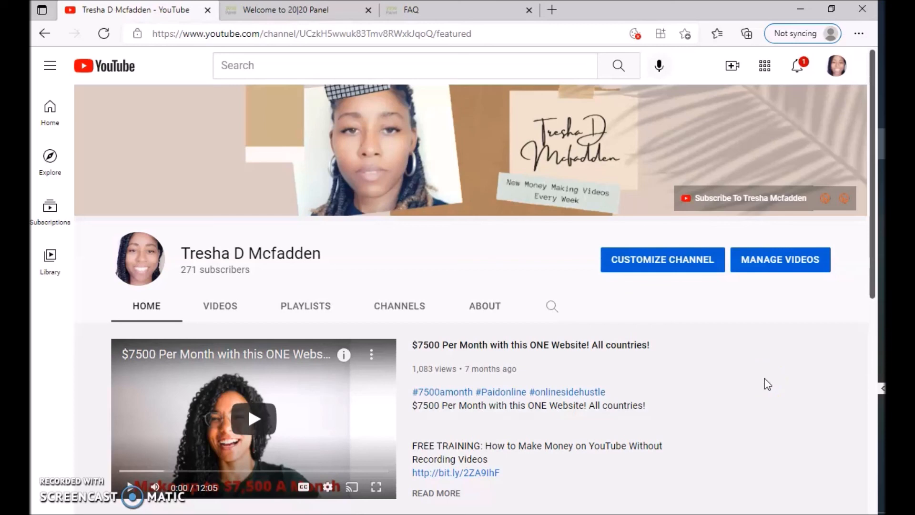
{"action": "mouse_move", "coordinate": [44, 411]}
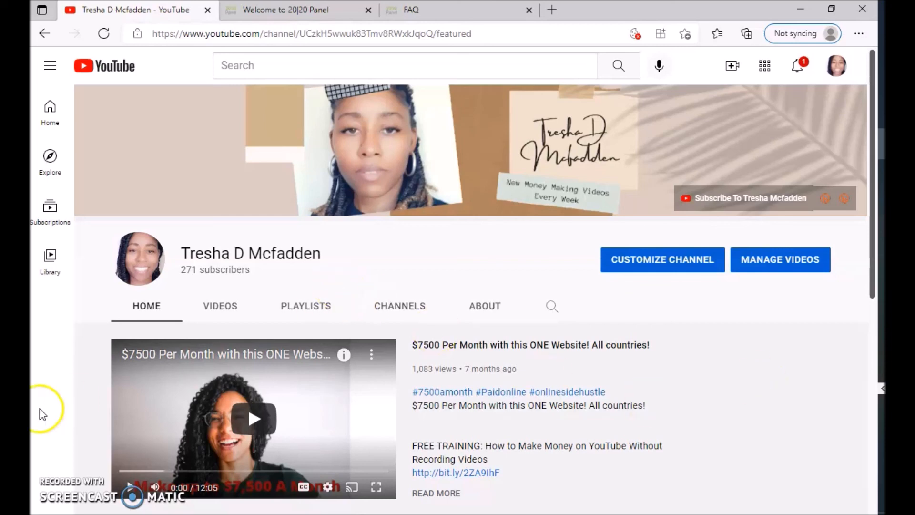
{"action": "mouse_move", "coordinate": [76, 487]}
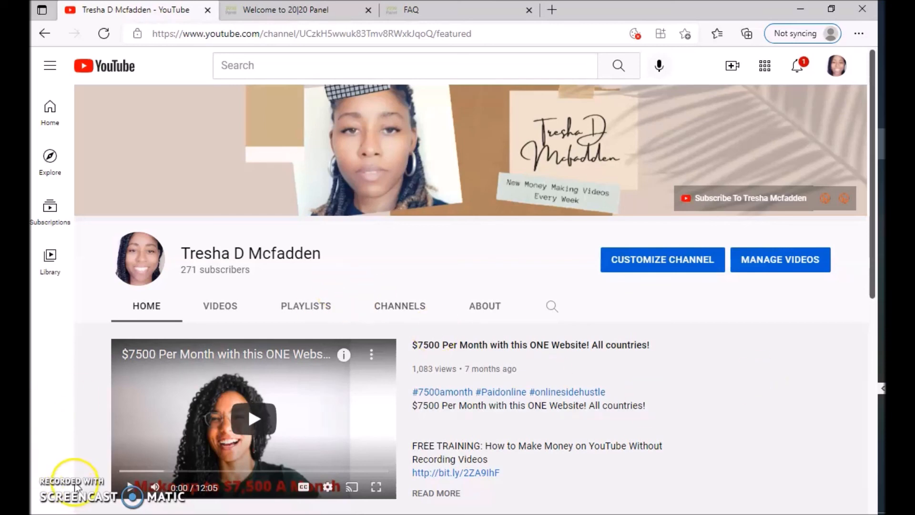